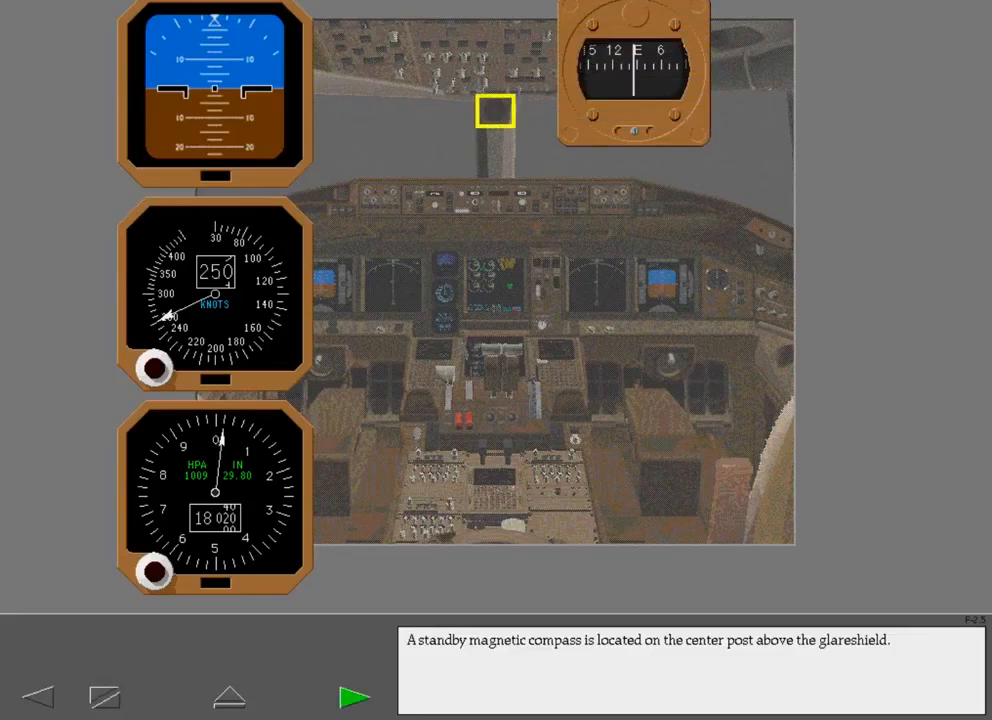
Advance from the standby compass location to the SAARU feeding the standby attitude indicator.
click(354, 696)
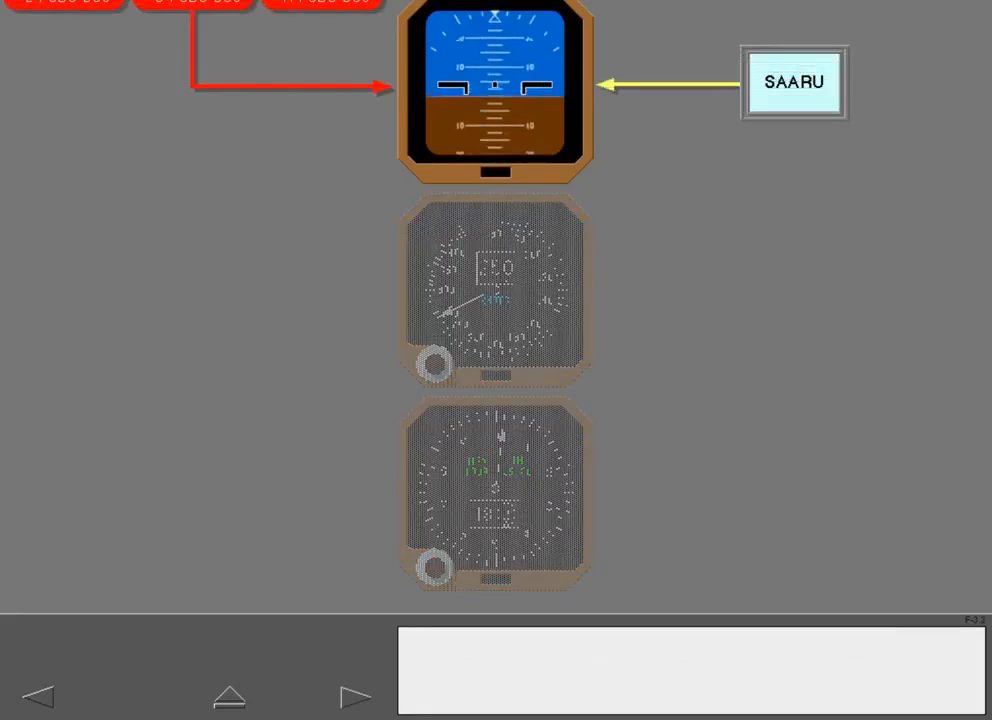
click(356, 696)
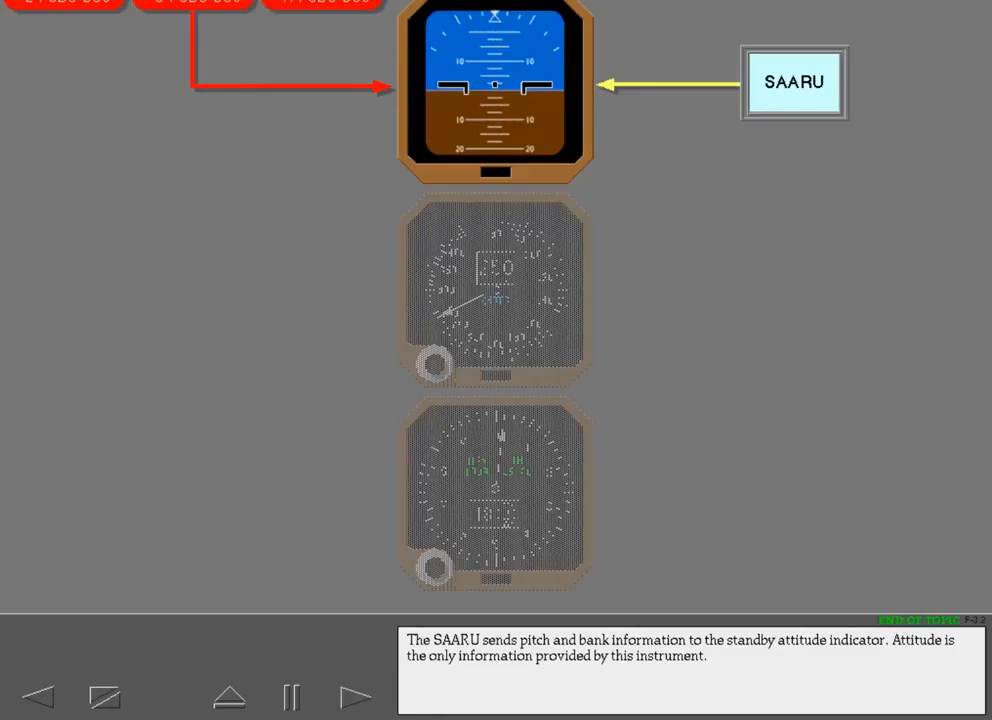
Reach the standby airspeed indicator and display its airspeed bug with the selector knob.
click(356, 696)
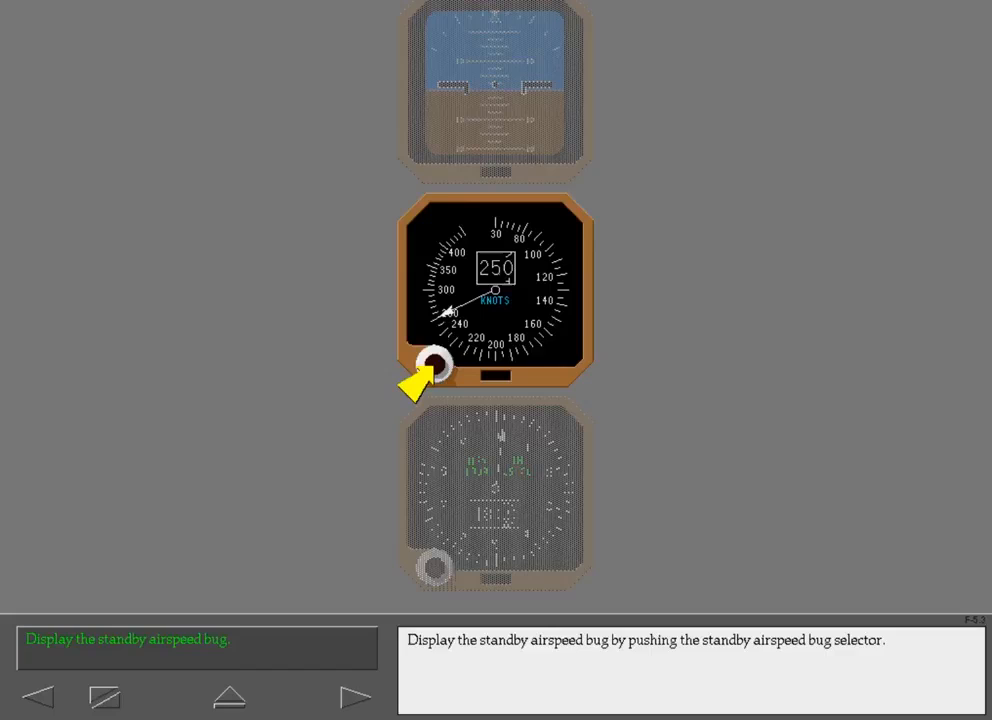
click(436, 366)
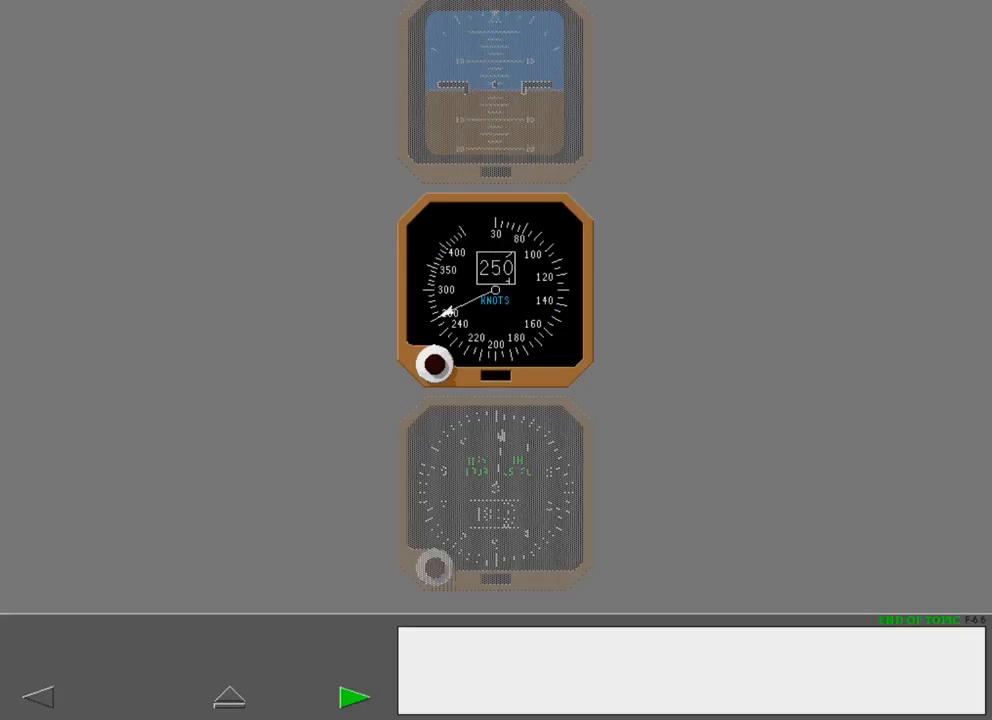
Reach the standby altimeter and switch it to STD with the barometric selector knob.
click(352, 696)
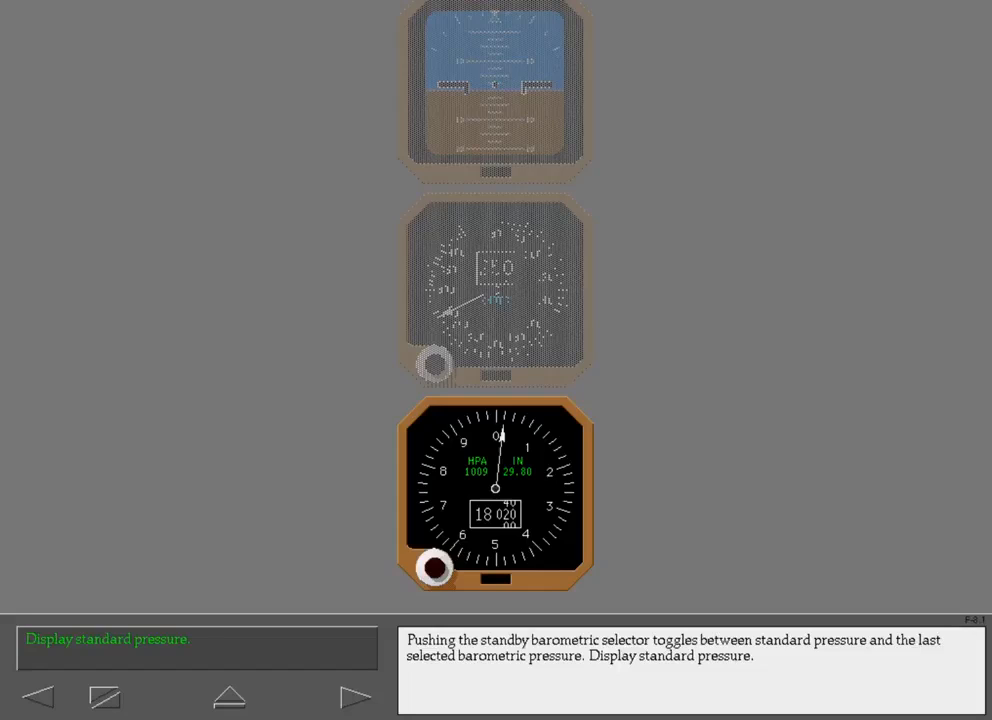
click(434, 564)
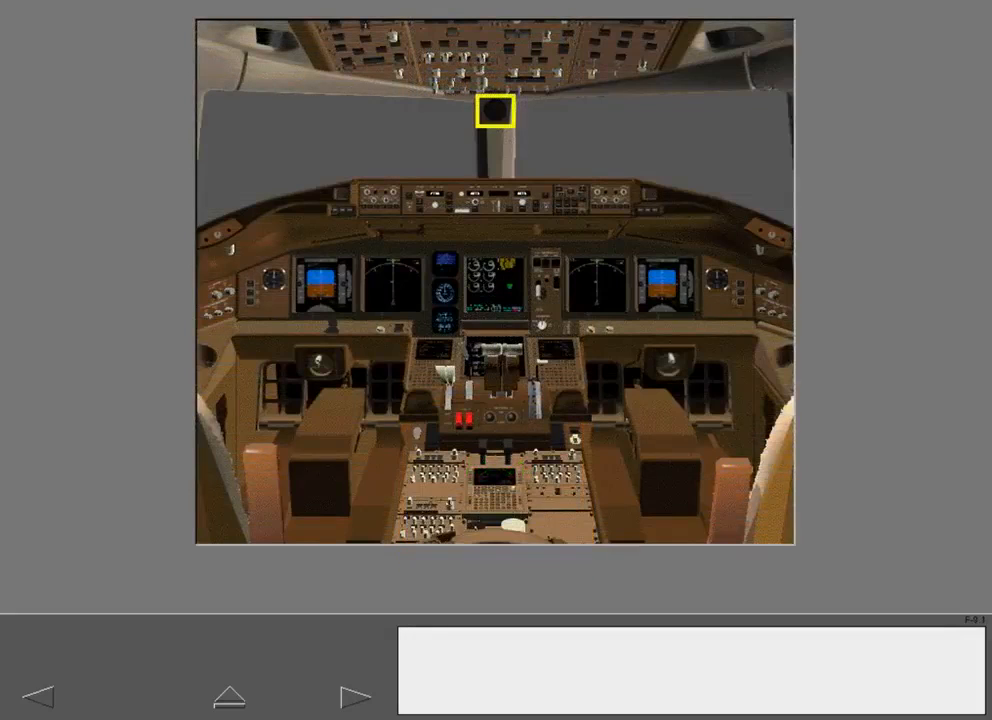
Go through the forward panel clock locations and AIMS updating clock time from GPS.
click(496, 112)
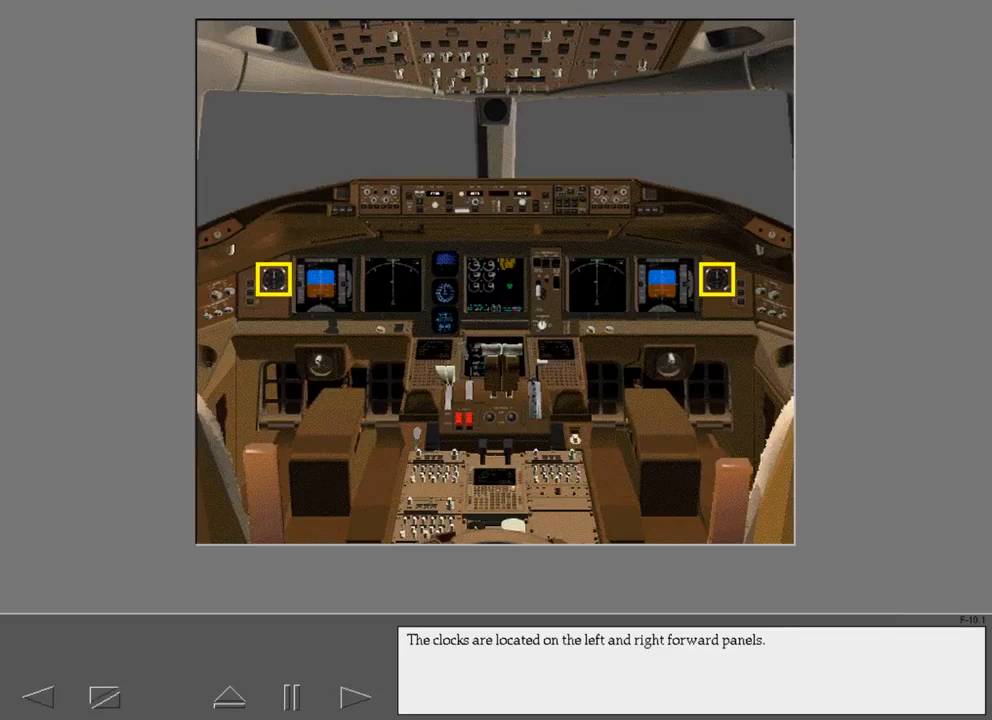
click(276, 284)
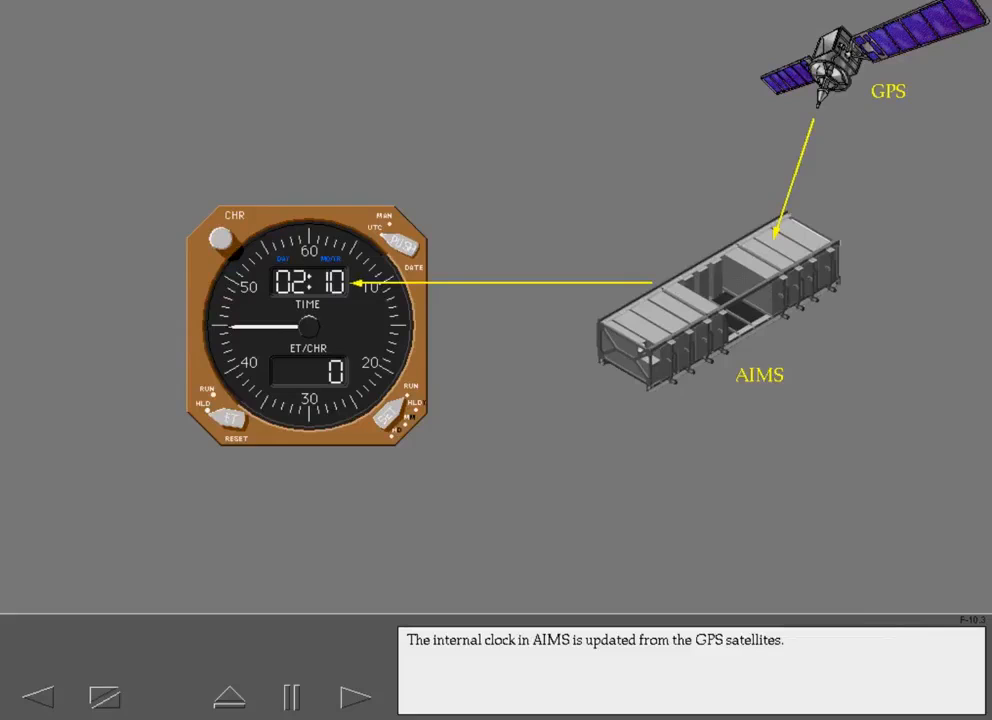
click(408, 236)
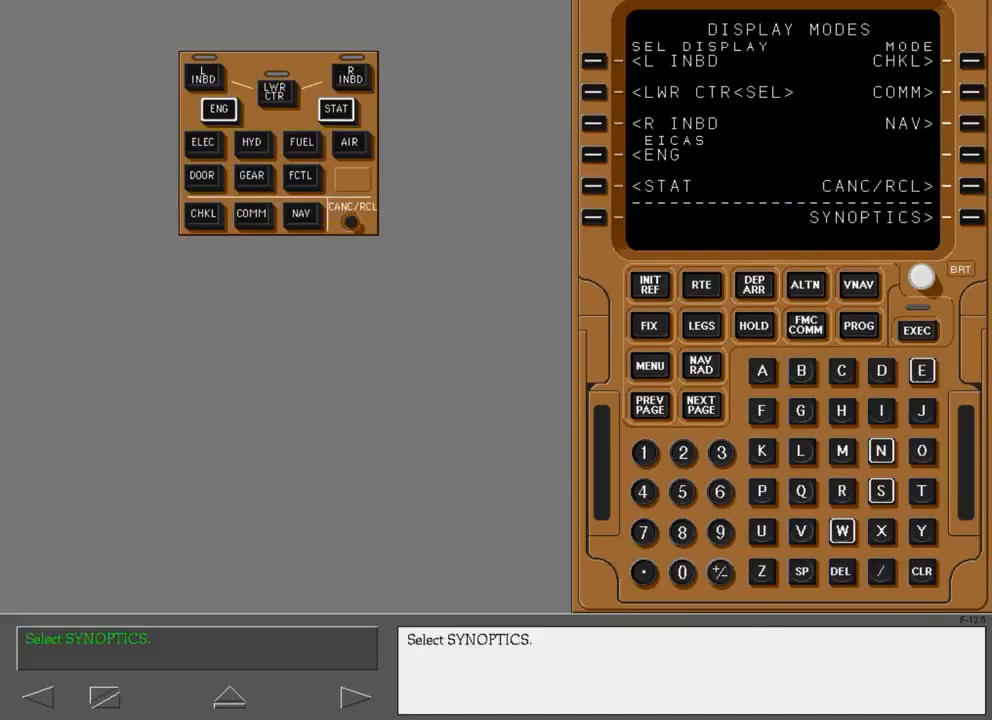
Select the SYNOPTICS line select key and return to the fully checked topics list.
click(972, 216)
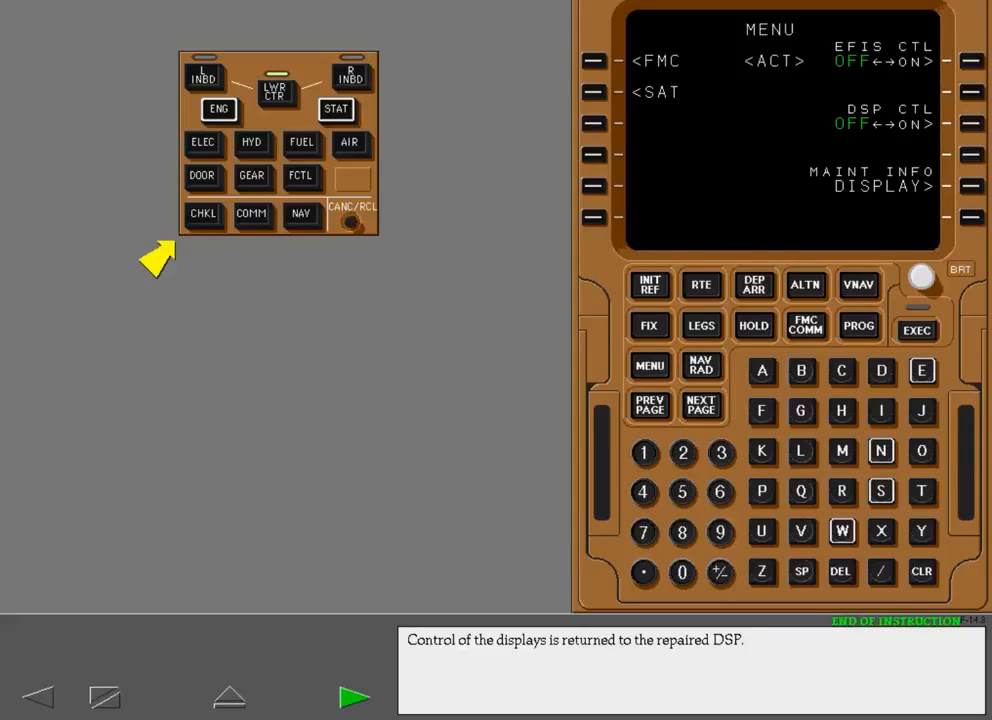
click(356, 696)
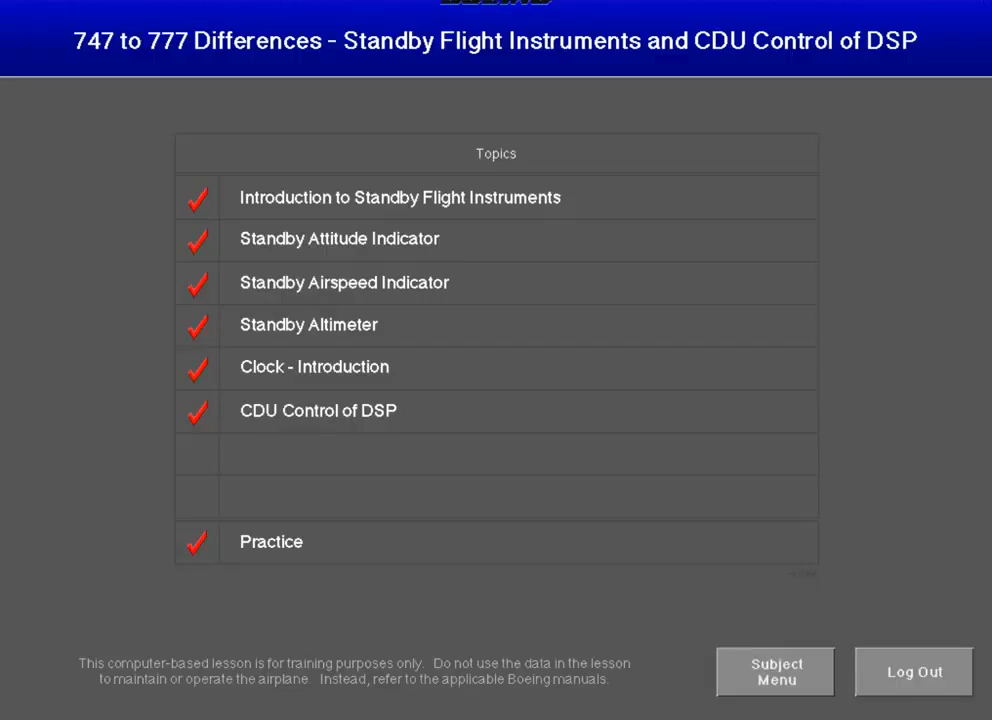
Start the DSP Exercise from Practice Exercises for the AIR synoptic on the left inboard display.
click(272, 540)
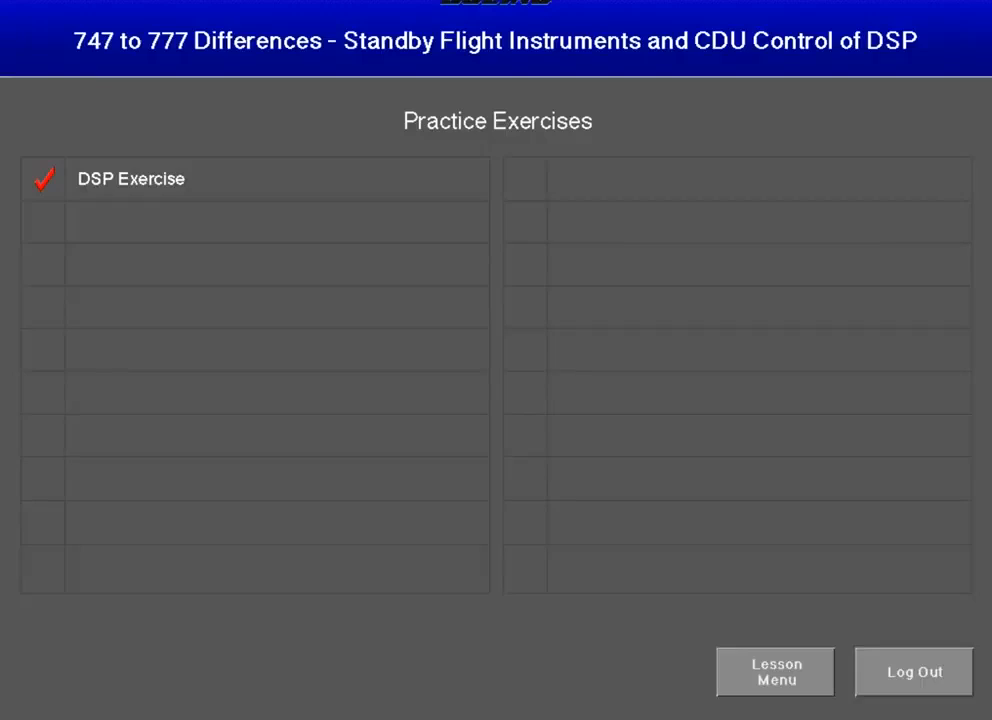
click(132, 178)
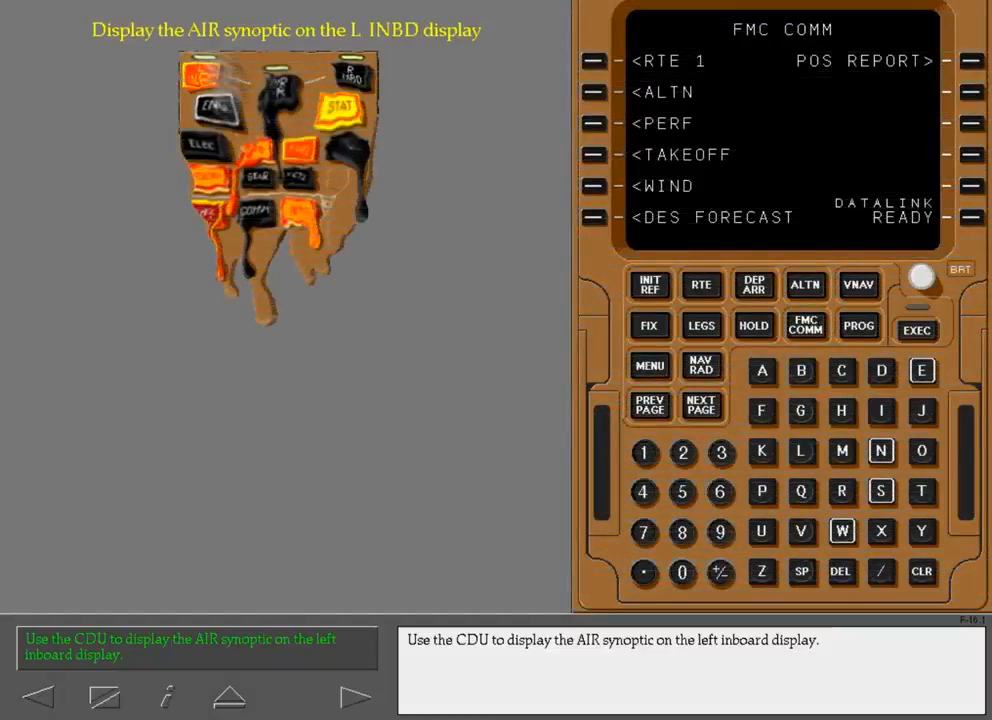